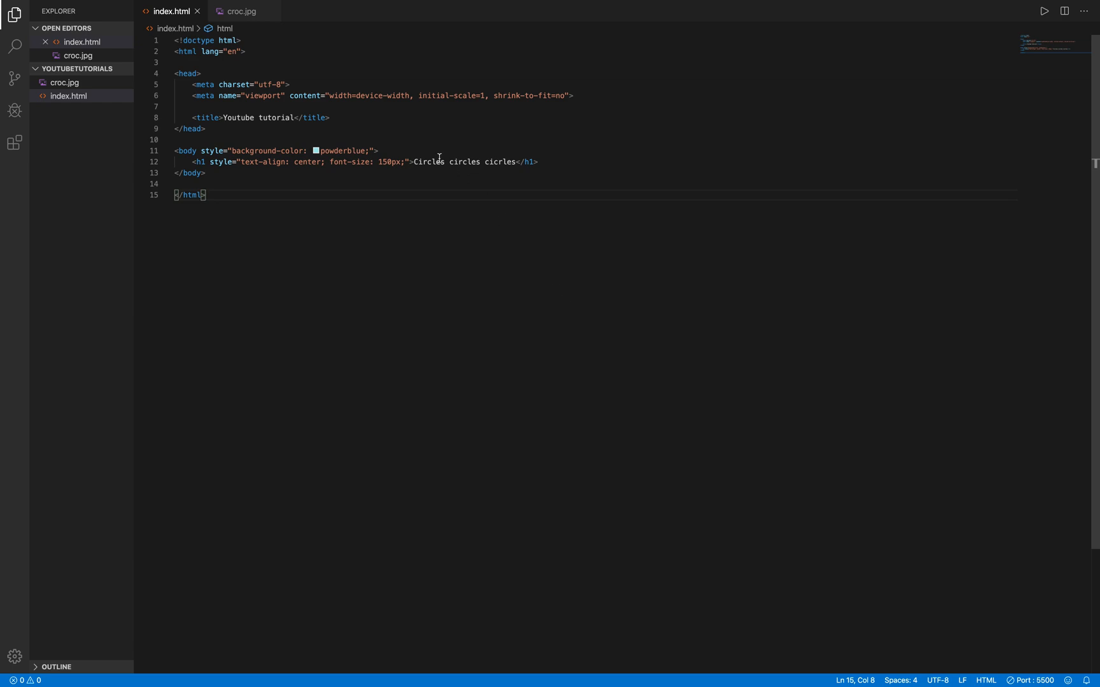
mouse_move(401, 122)
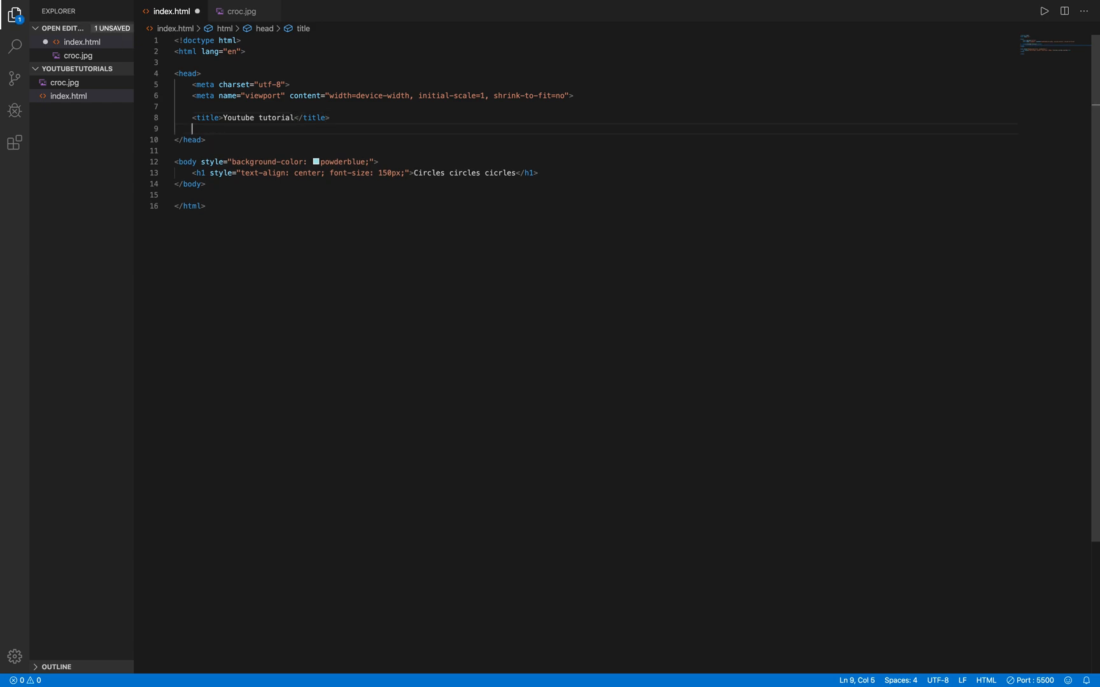
Write a <style> block with a #circles rule setting width and height to 50px
type("<style>")
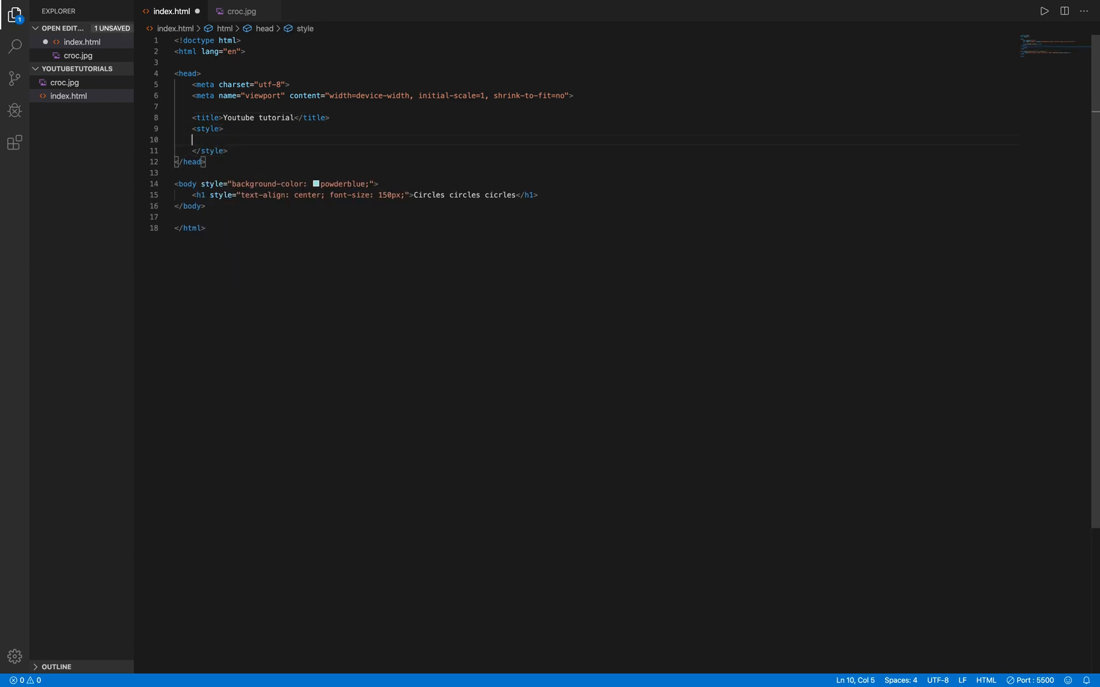
type("#cirl")
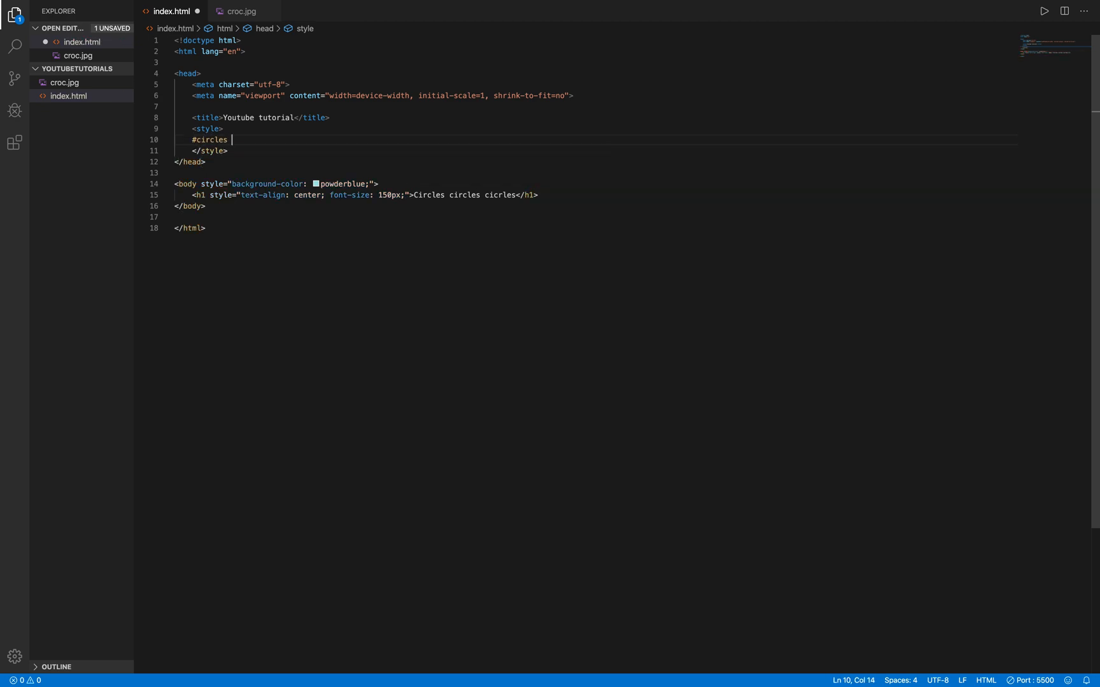
type("{")
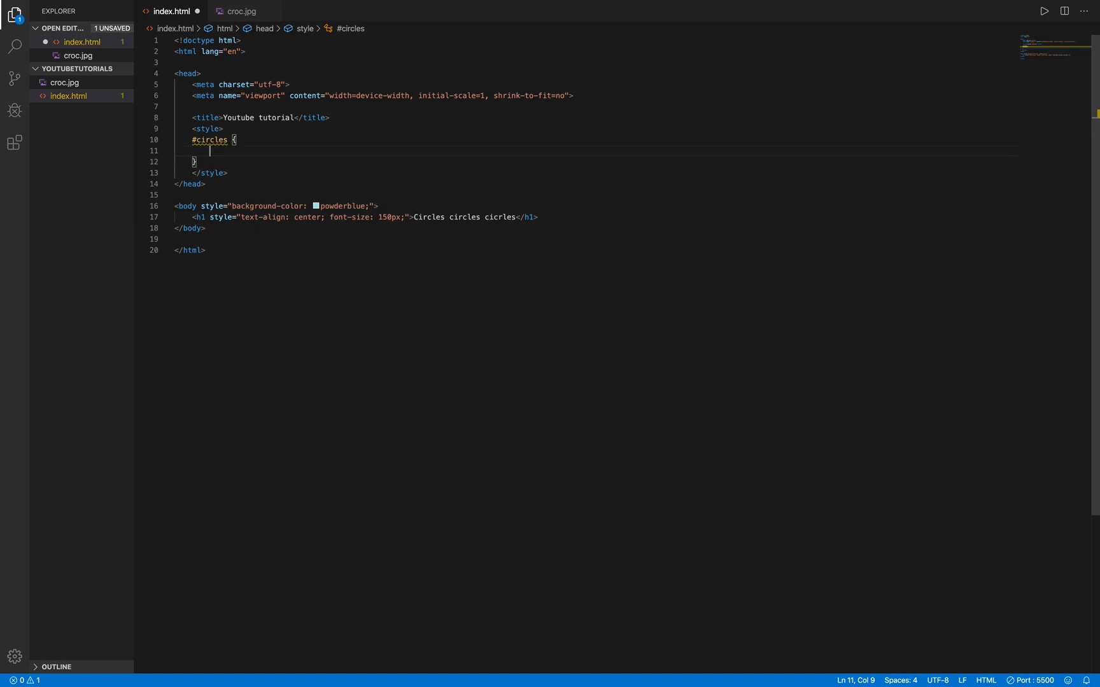
type("width: ;")
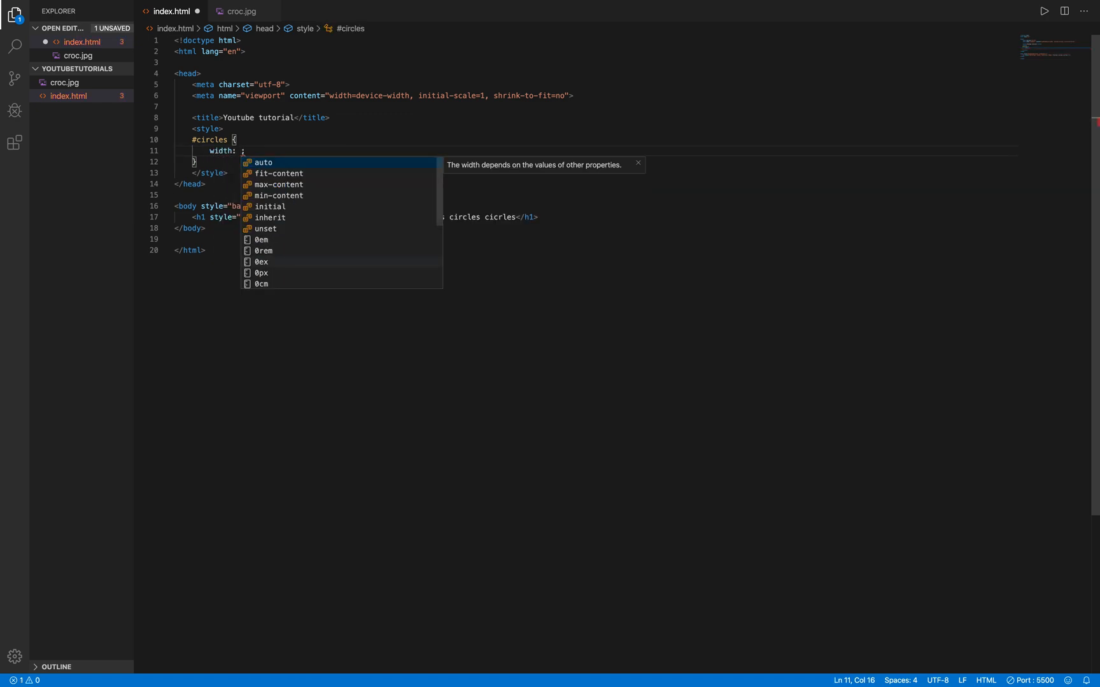
type("50px")
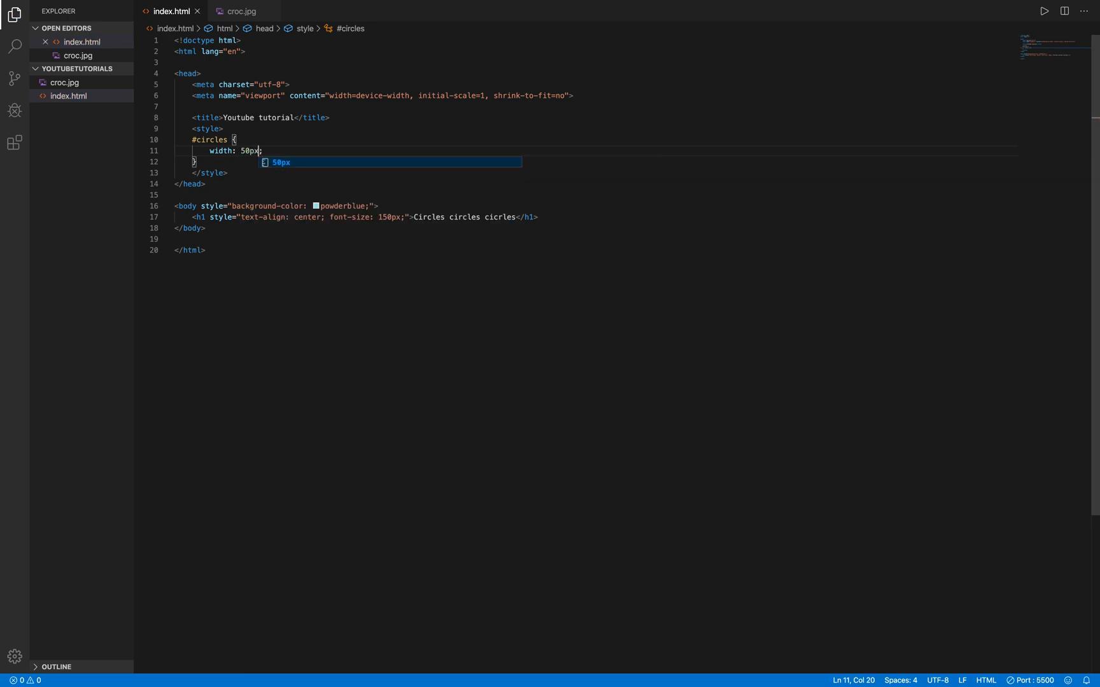
type("height: 50px;")
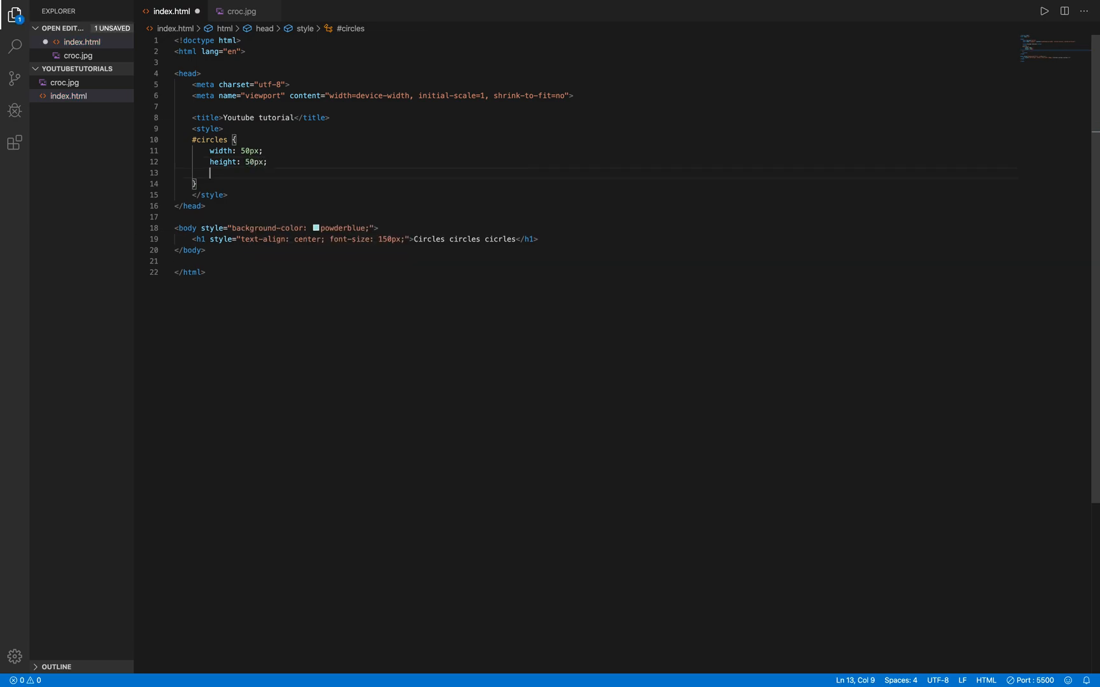
Add border-radius 25px and background-color saddlebrown to #circles, then save index.html
type("border-radius: ;")
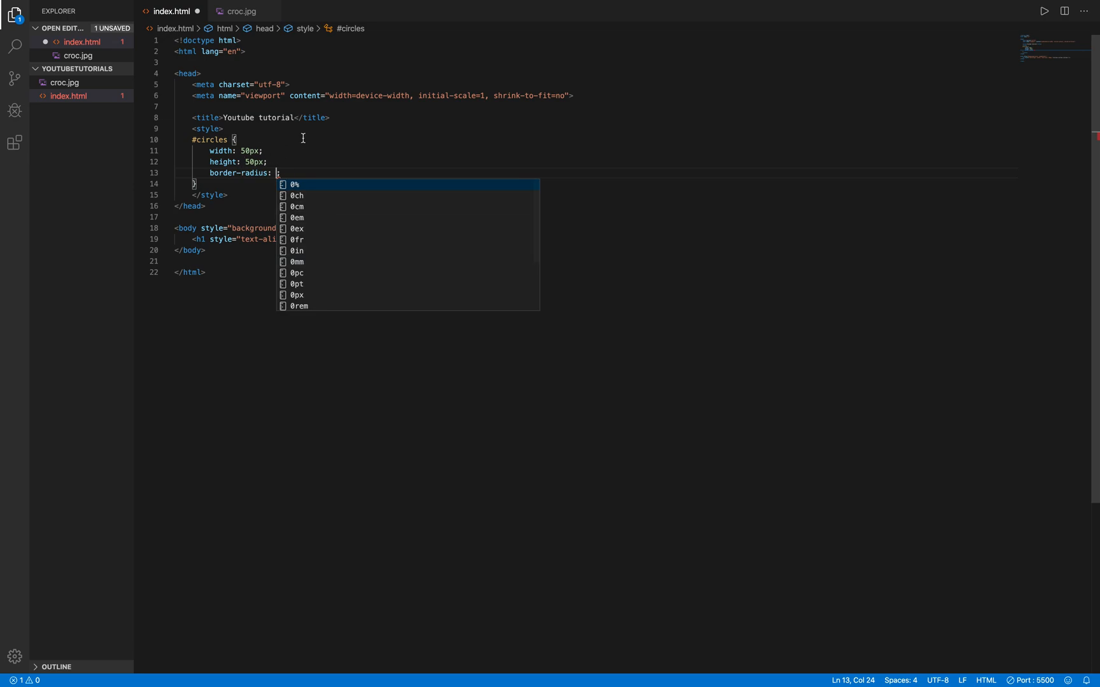
type("25px;")
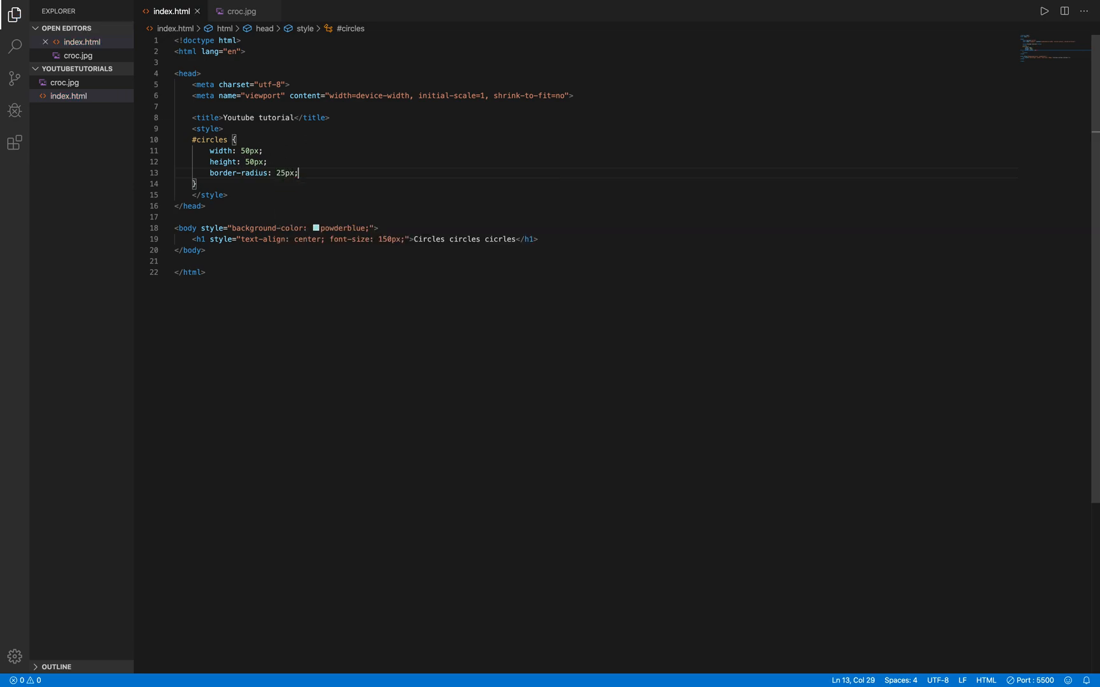
type("background-color: saddlebrown;")
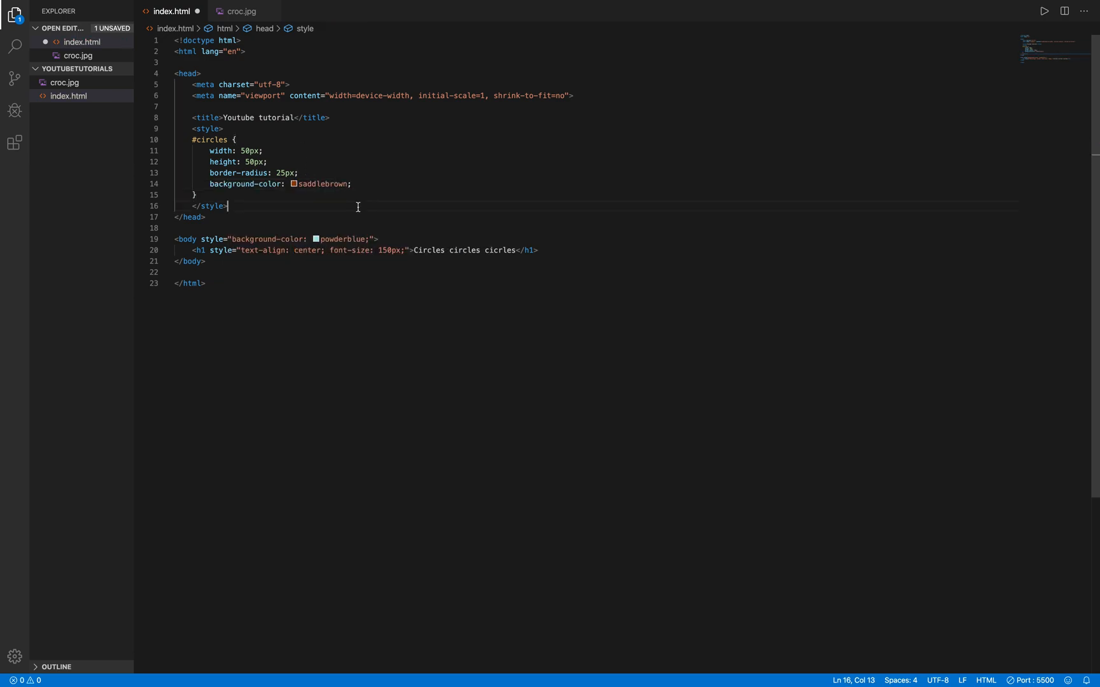
key("ctrl+s")
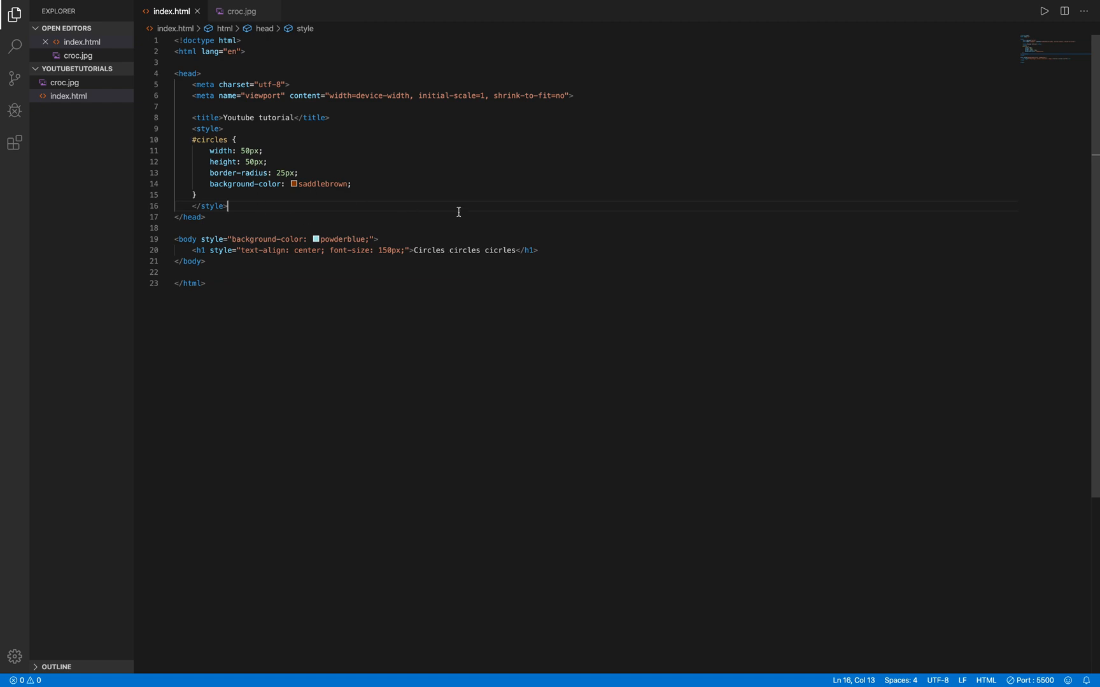
key("enter")
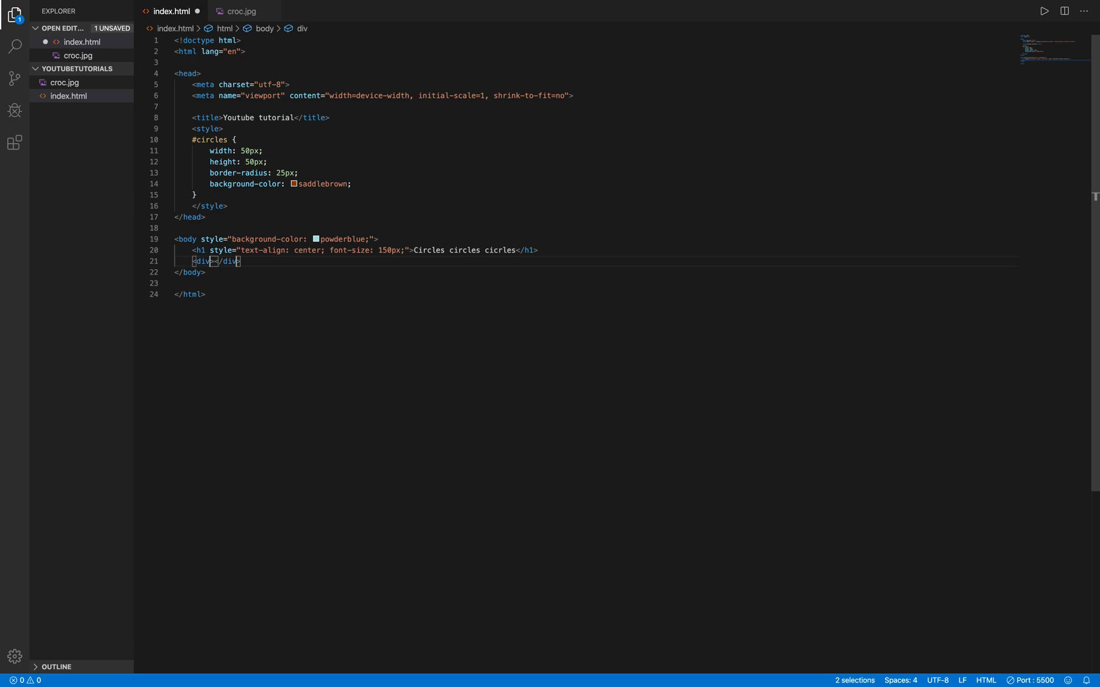
Give the div id="circles" and change the rule's width and height to 100px
type("id=\"circles")
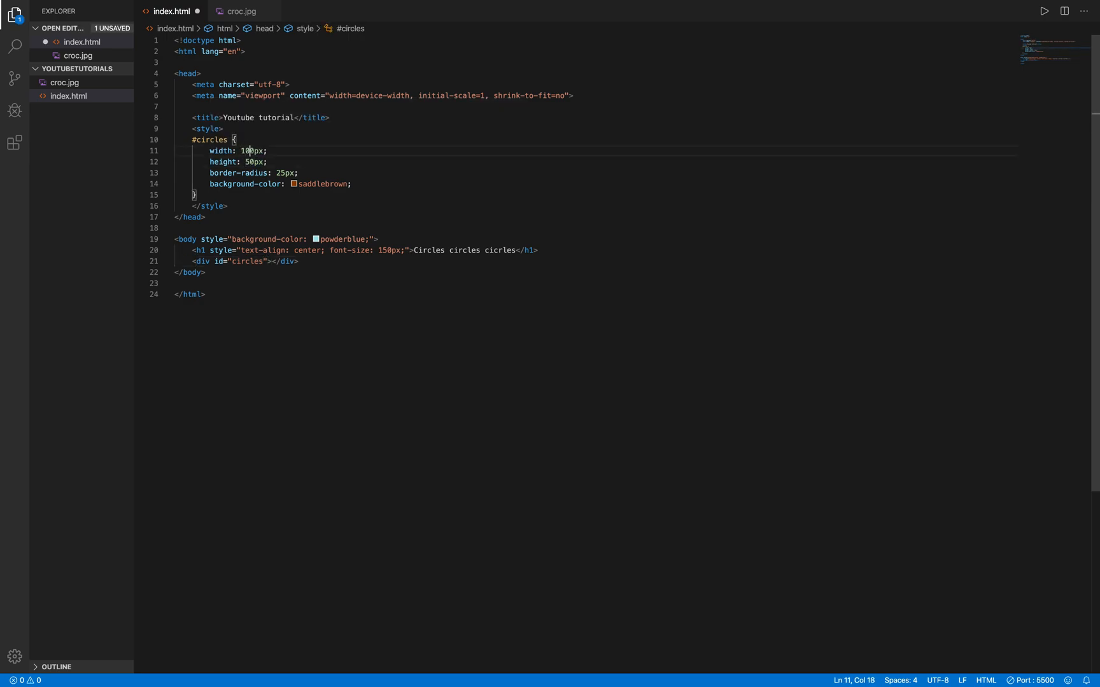
type("100")
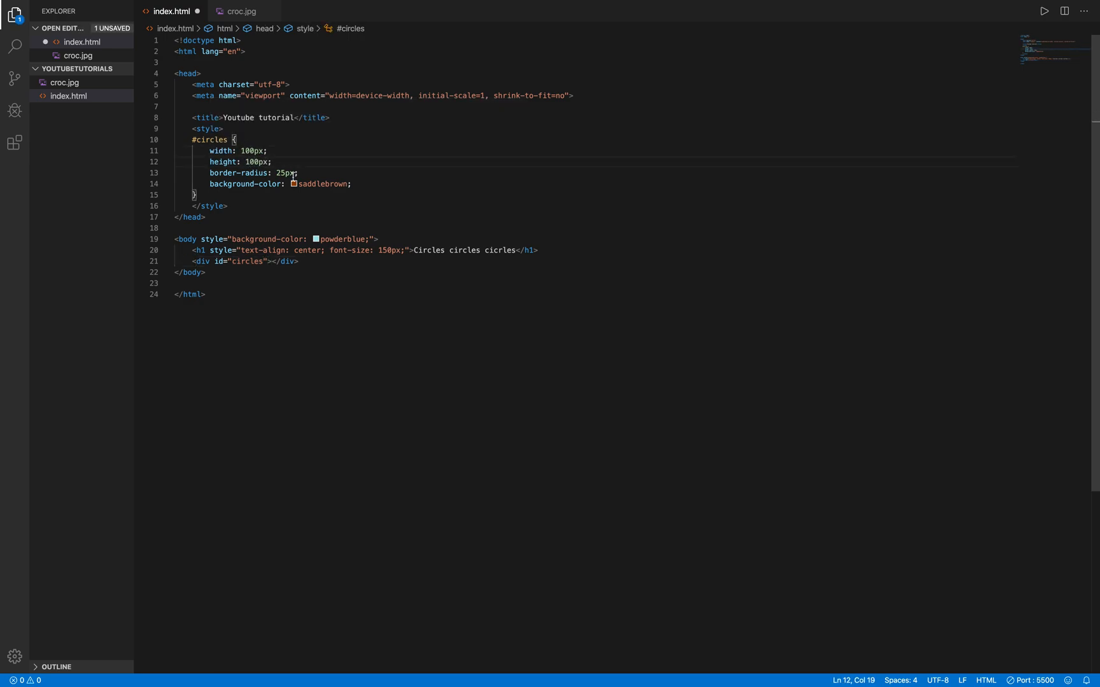